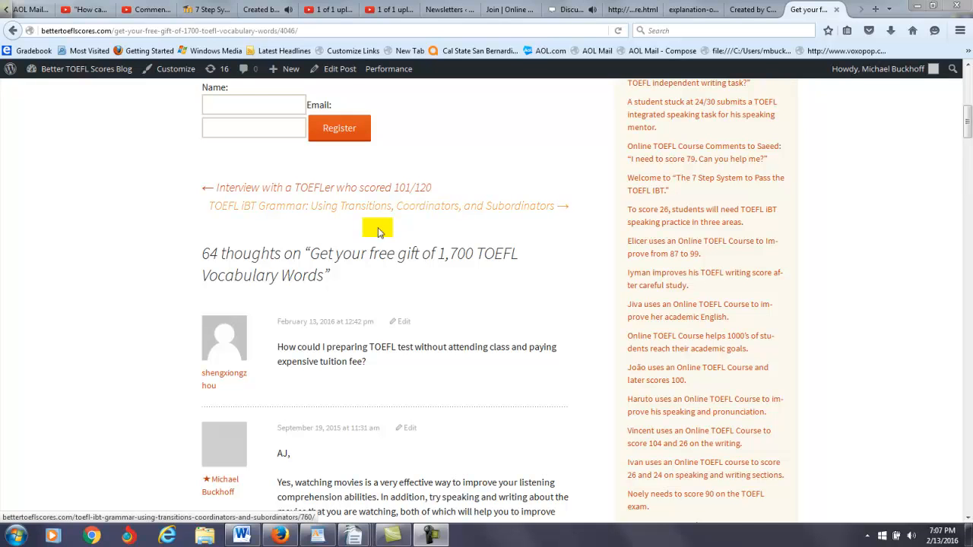
pyautogui.moveTo(441, 195)
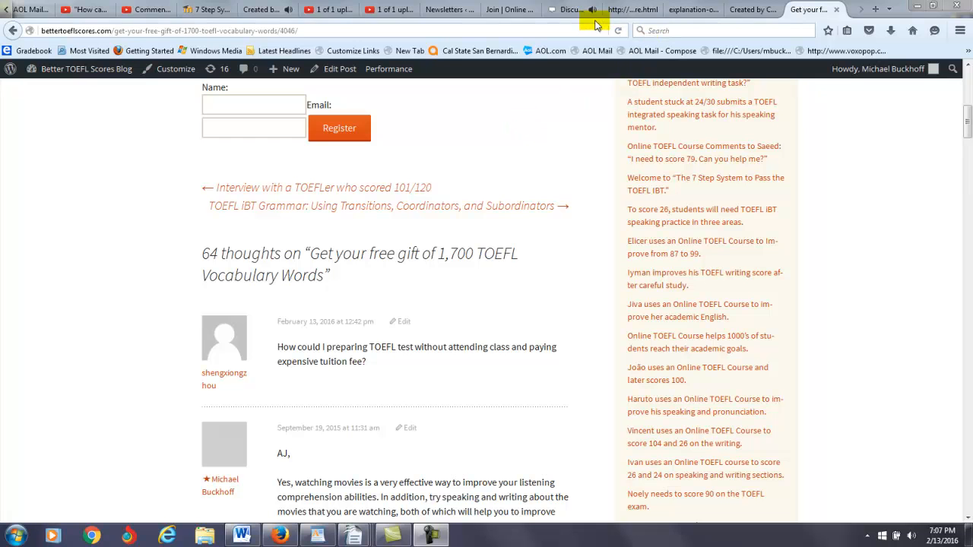
# Step: Pause the VoxoPop TOEFL speaking practice recording, then return to the vocabulary blog post
pyautogui.click(566, 9)
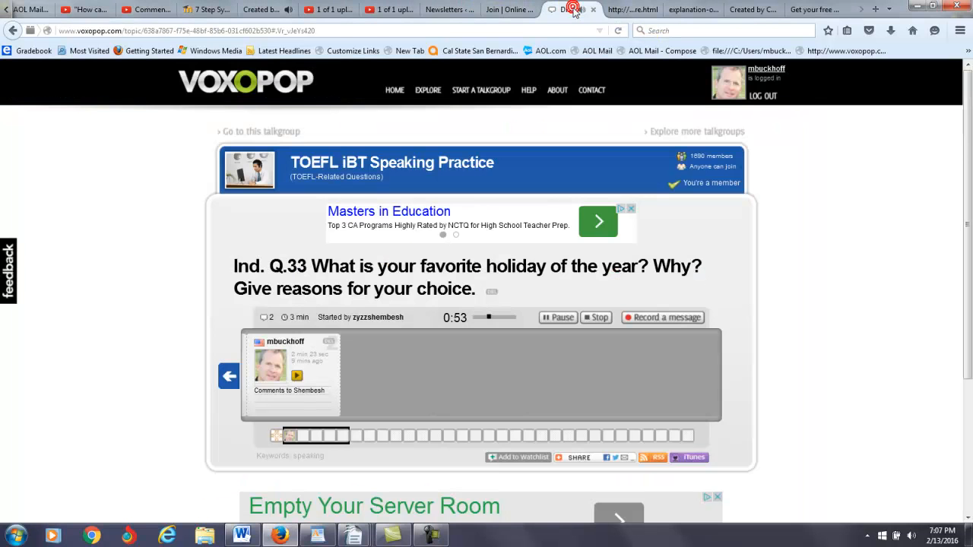
pyautogui.click(558, 317)
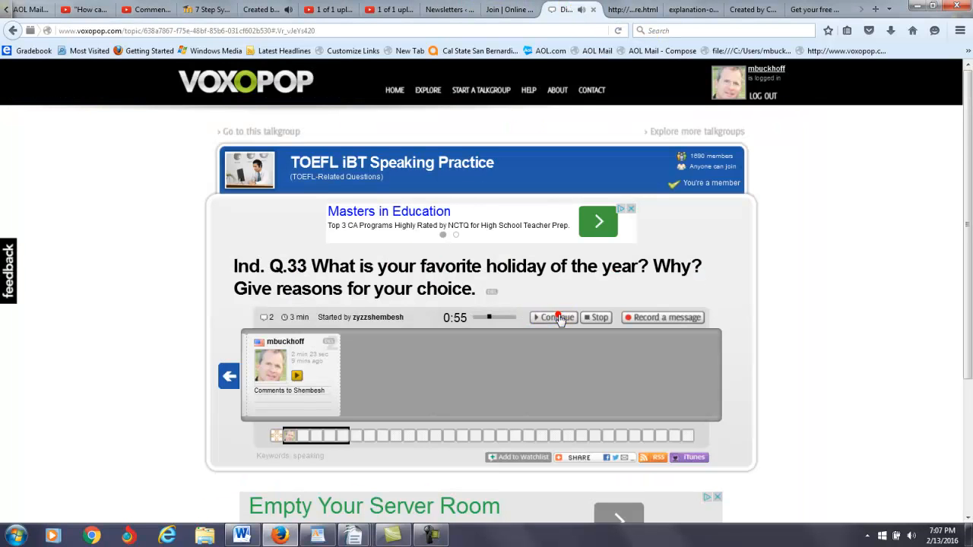
pyautogui.click(555, 317)
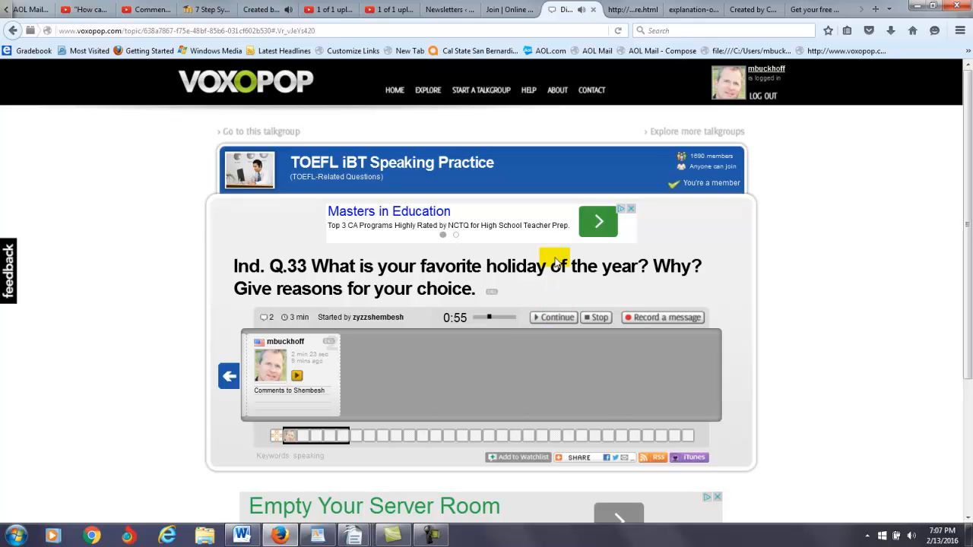
pyautogui.click(806, 8)
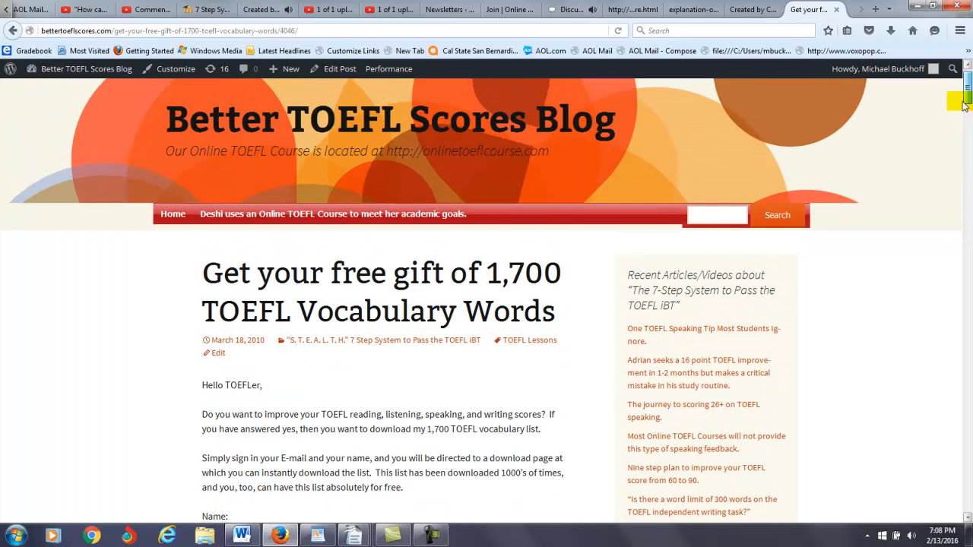
pyautogui.scroll(-3)
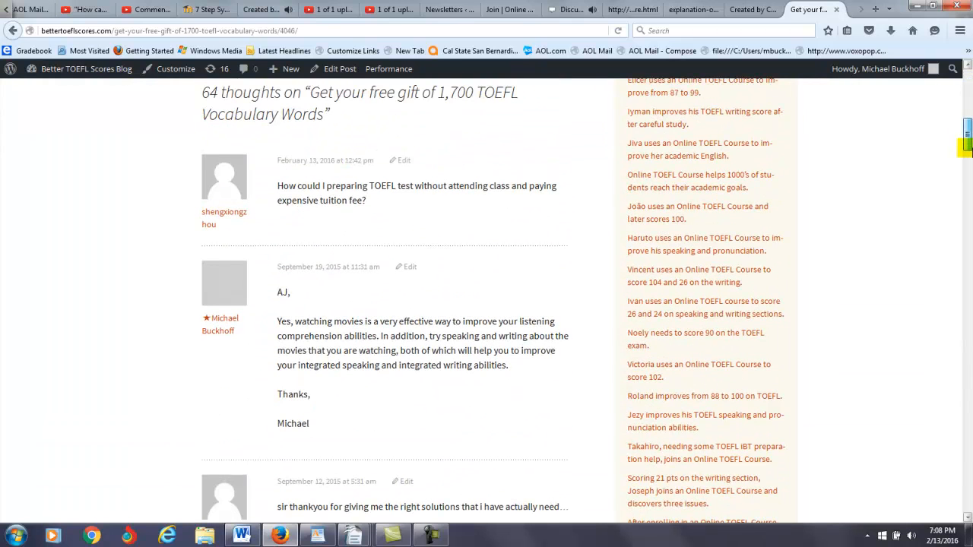
pyautogui.doubleClick(459, 186)
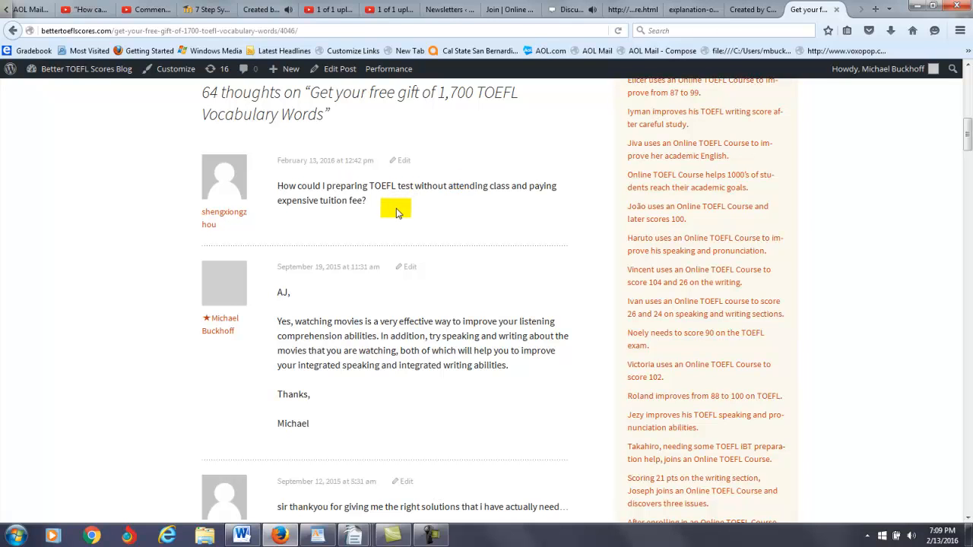
pyautogui.moveTo(384, 208)
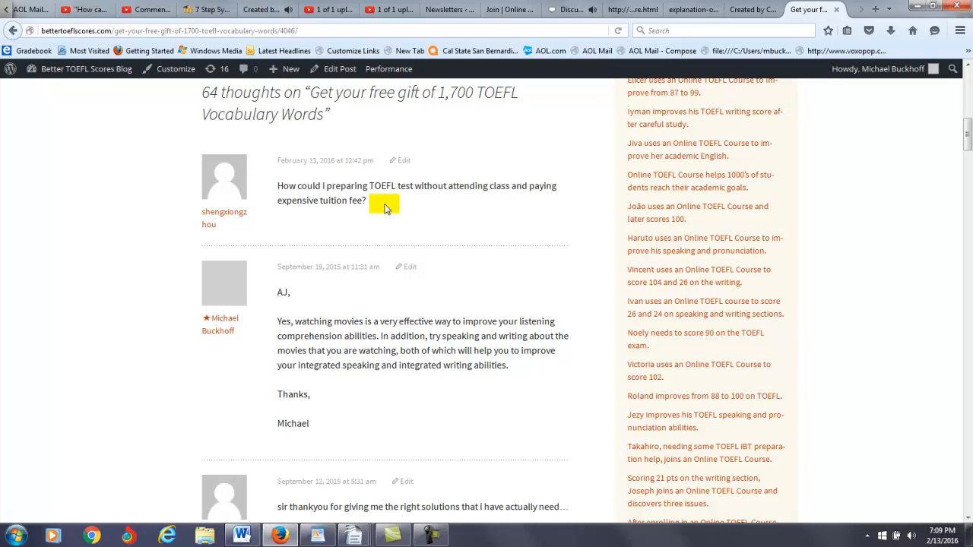
pyautogui.click(383, 204)
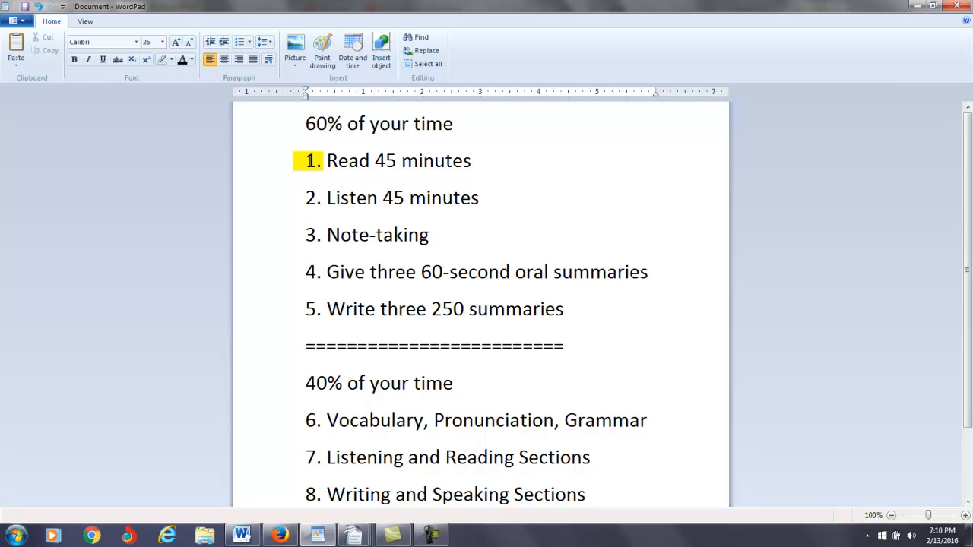
pyautogui.click(306, 160)
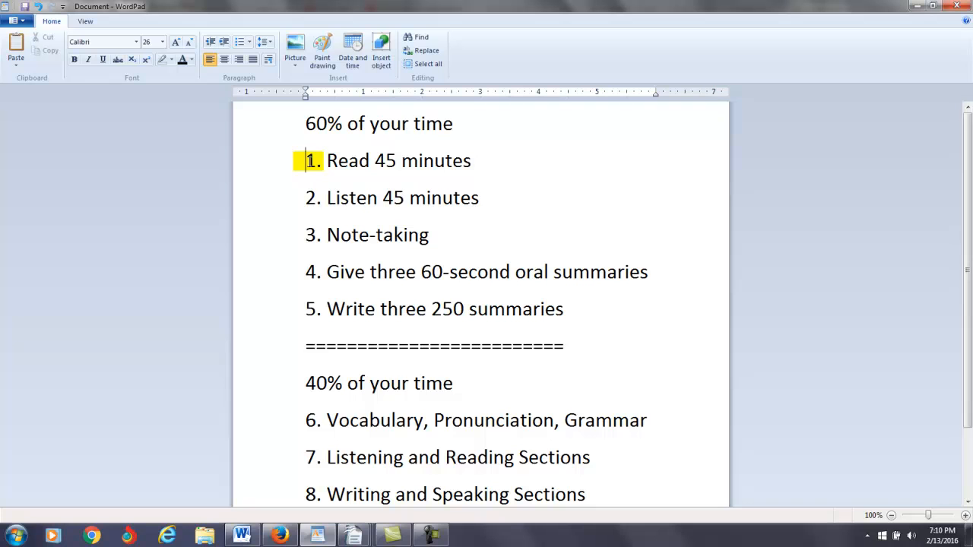
pyautogui.click(306, 197)
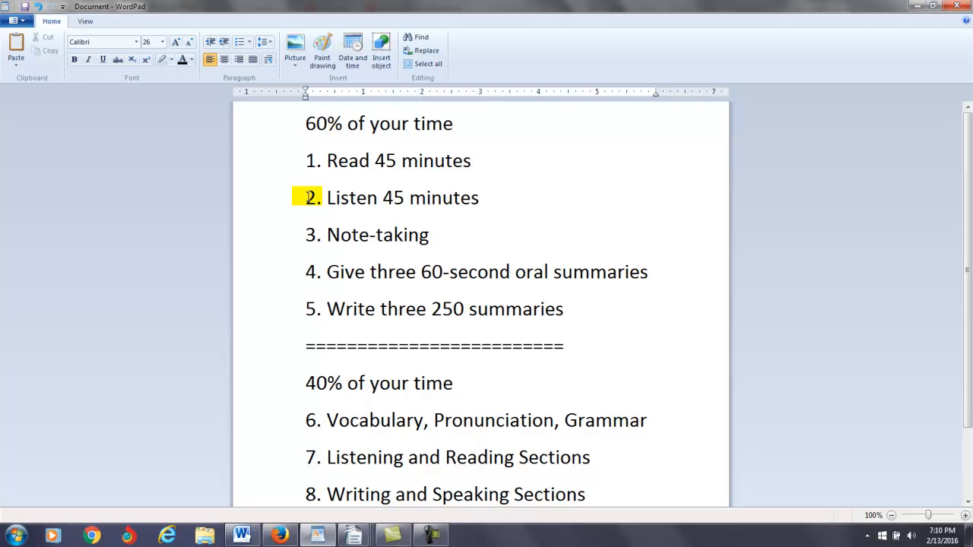
pyautogui.click(306, 197)
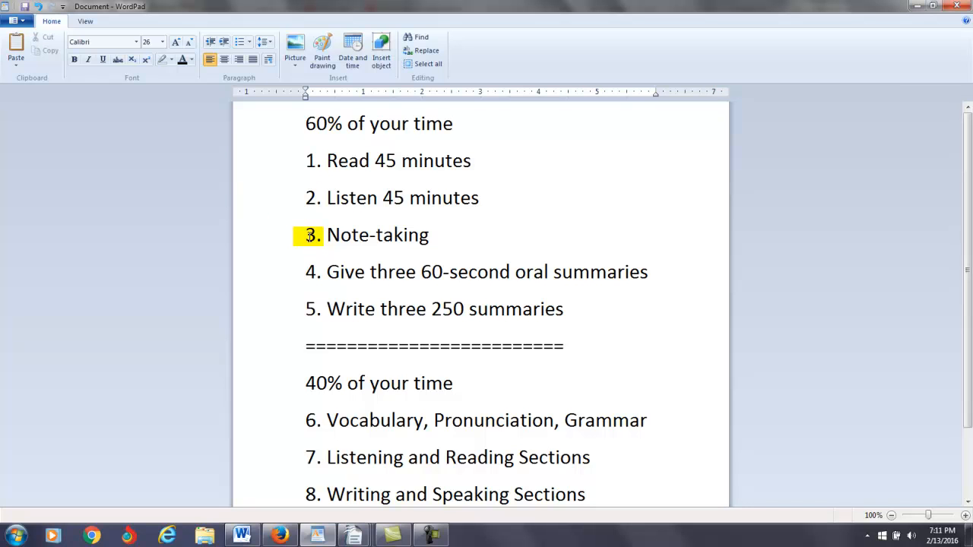
pyautogui.click(306, 235)
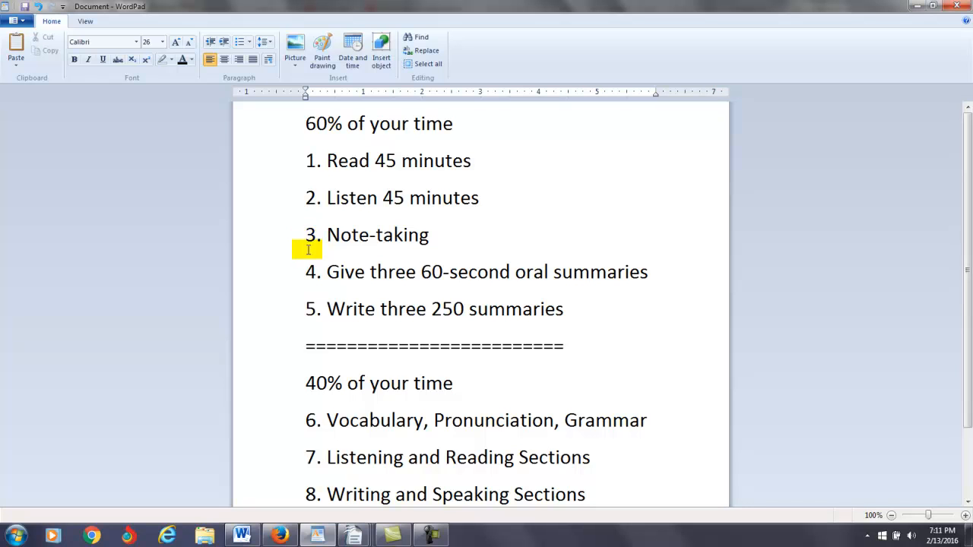
pyautogui.click(310, 272)
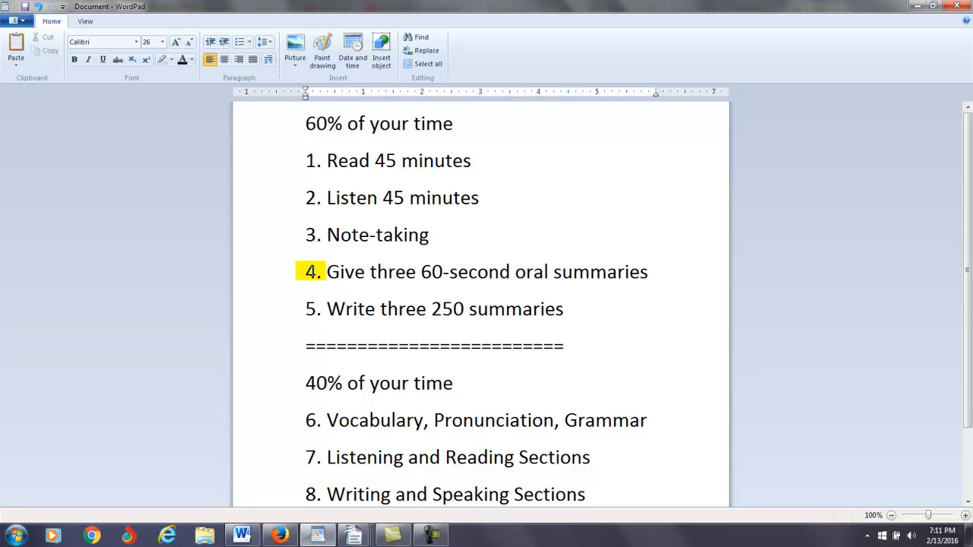
pyautogui.click(306, 272)
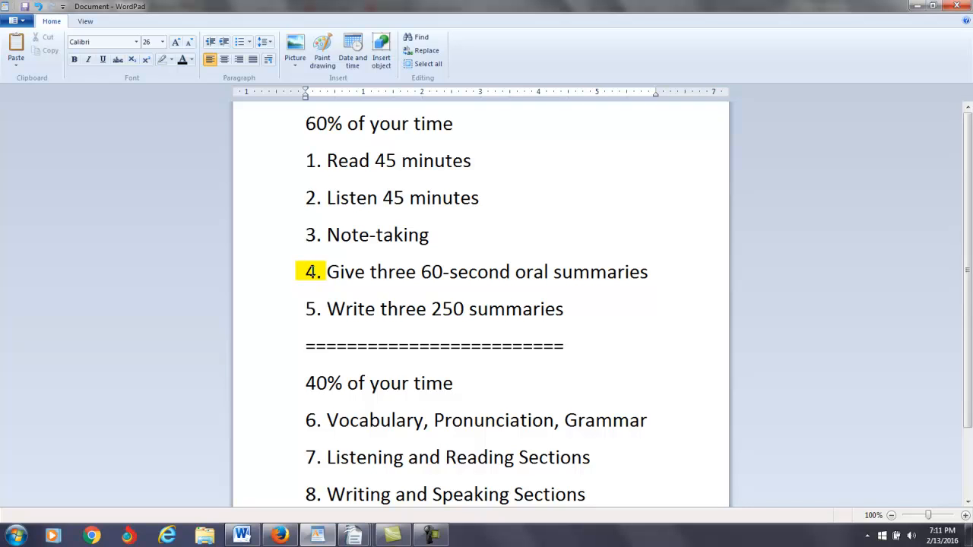
pyautogui.click(306, 272)
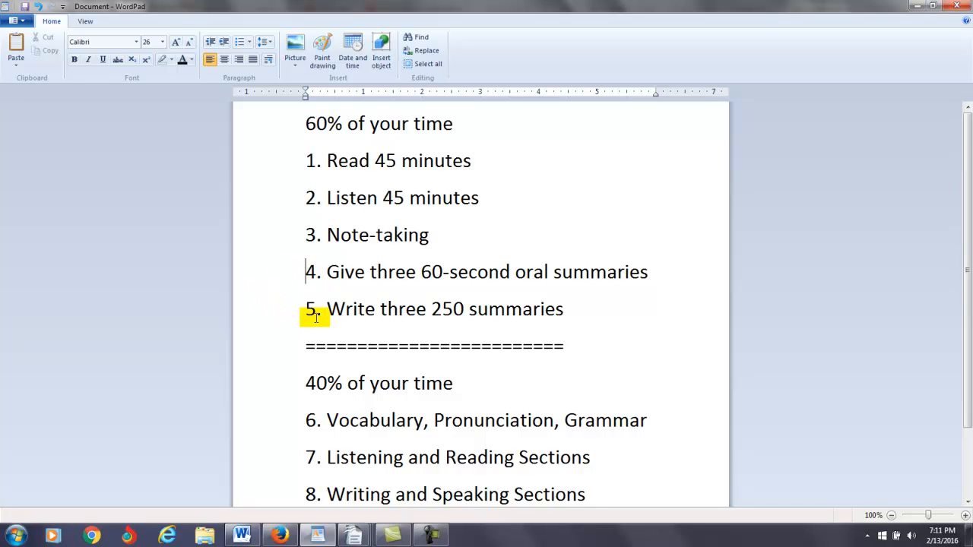
pyautogui.doubleClick(312, 309)
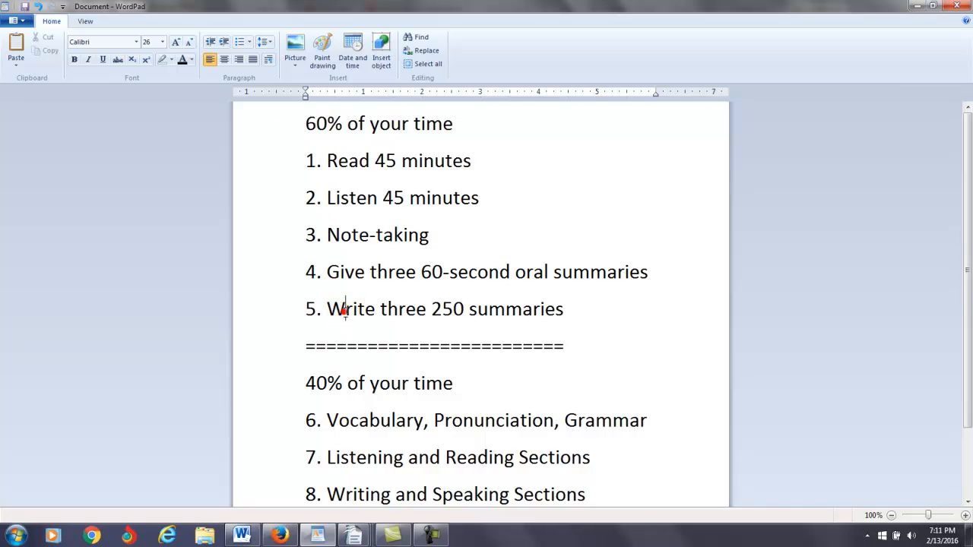
pyautogui.moveTo(426, 326)
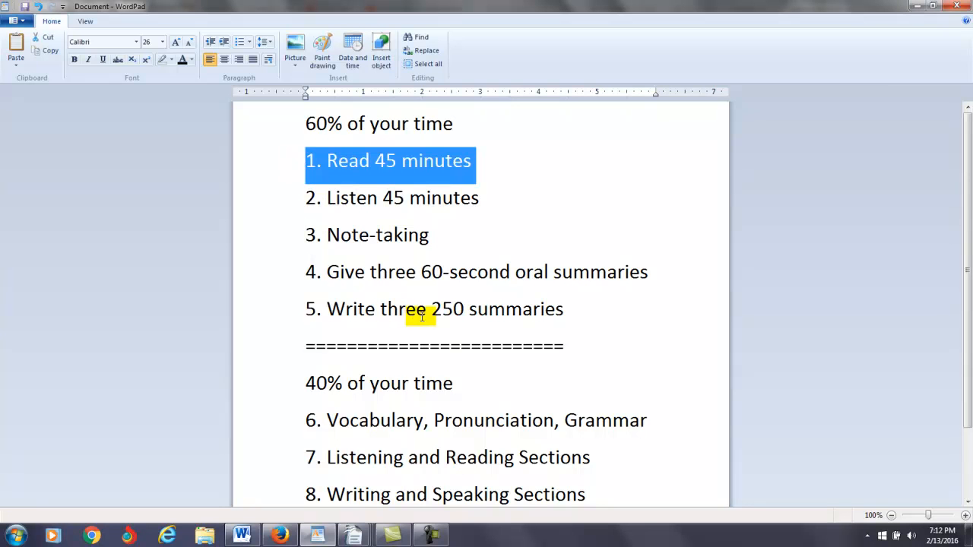
pyautogui.moveTo(597, 308)
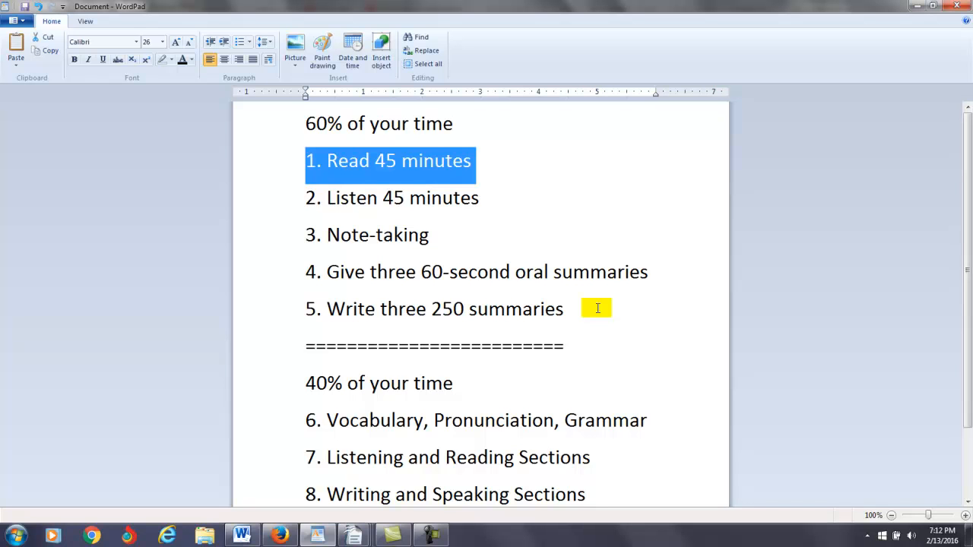
pyautogui.moveTo(840, 199)
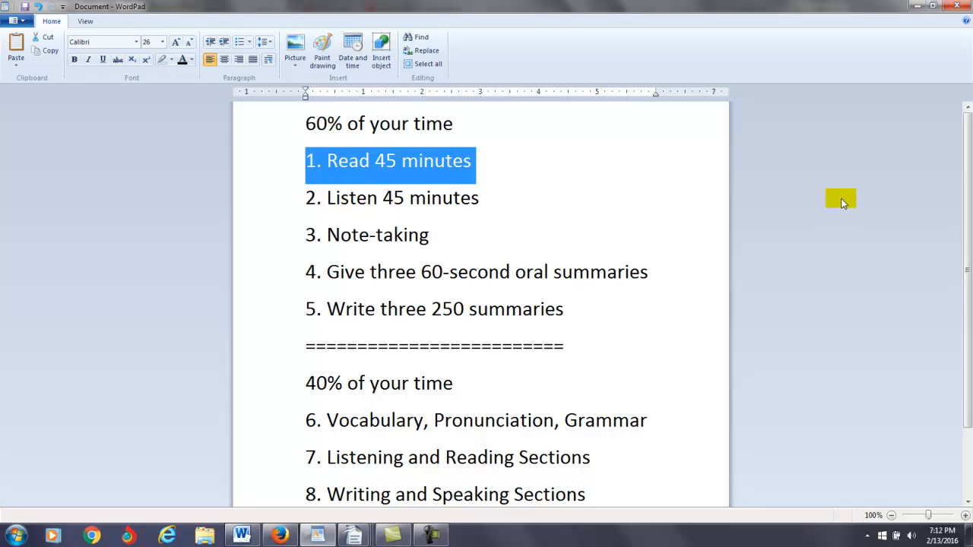
pyautogui.scroll(-3)
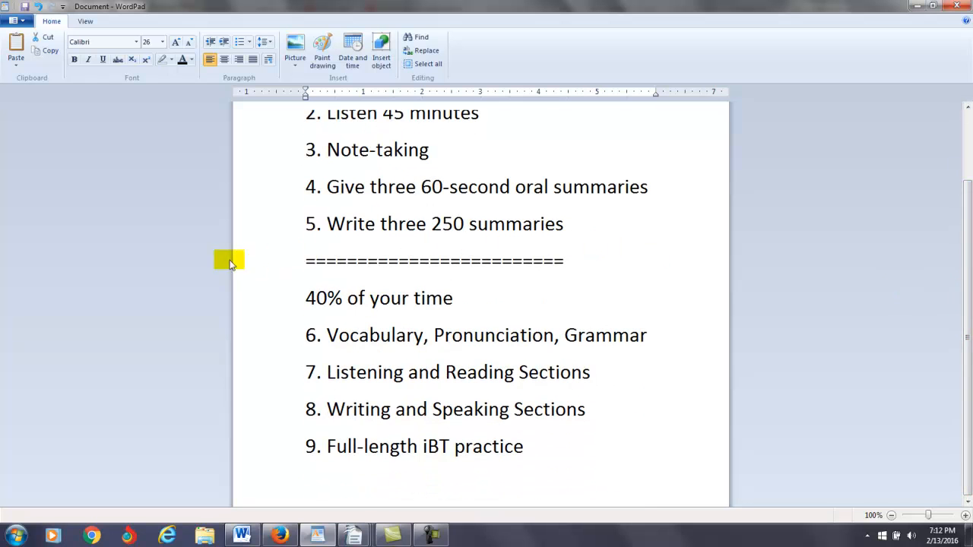
pyautogui.moveTo(867, 282)
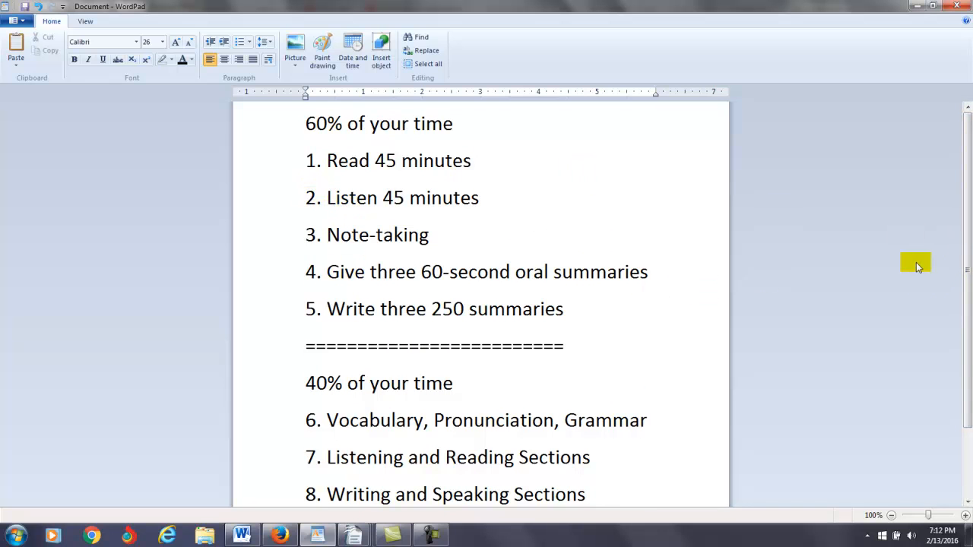
pyautogui.scroll(-3)
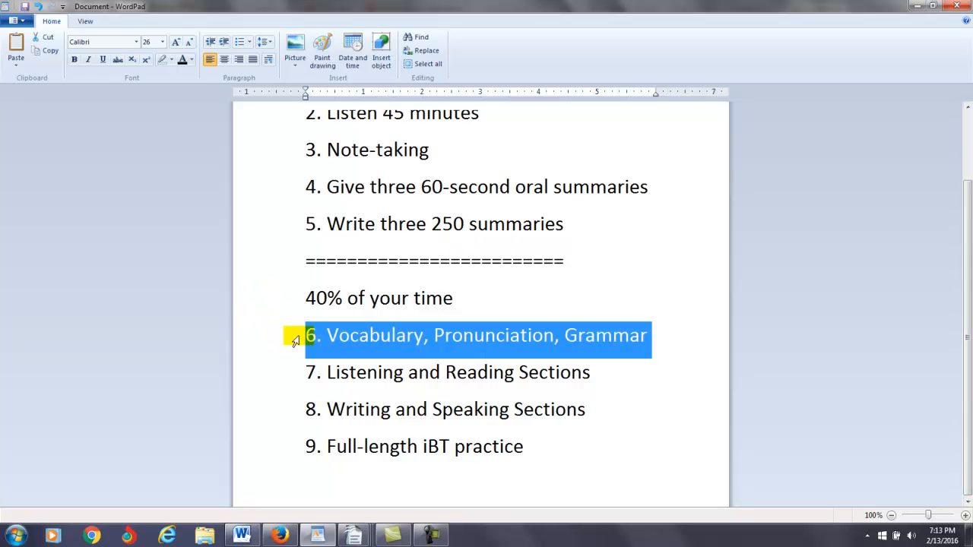
pyautogui.click(310, 335)
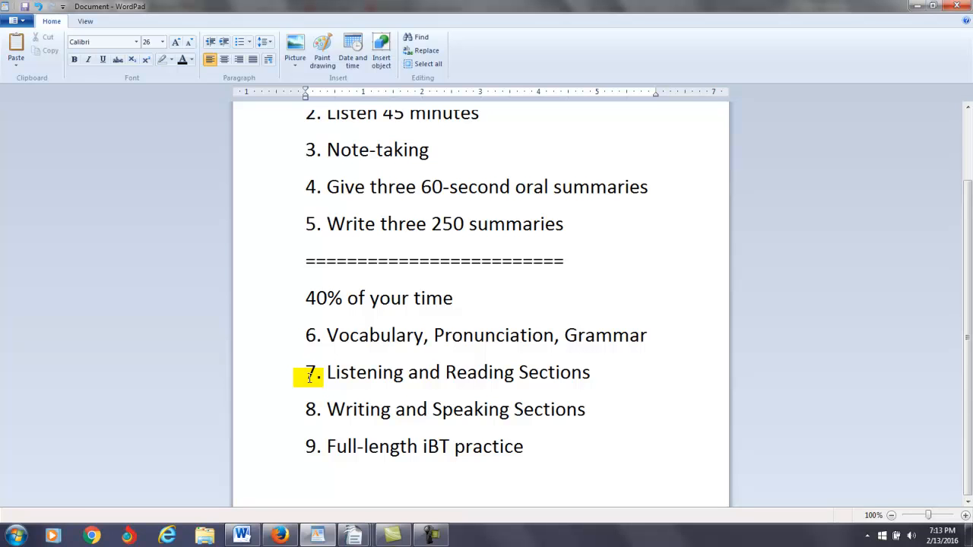
pyautogui.click(308, 409)
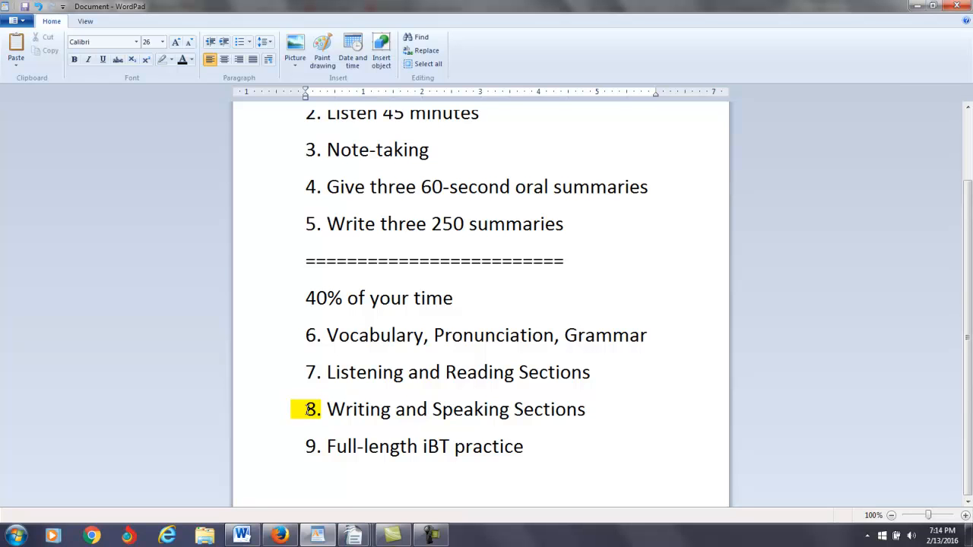
pyautogui.click(304, 409)
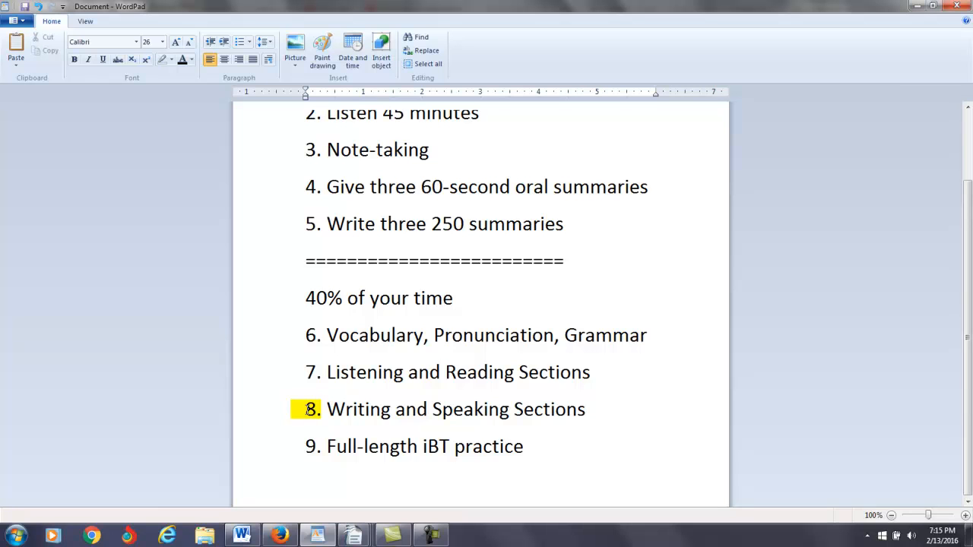
pyautogui.click(304, 409)
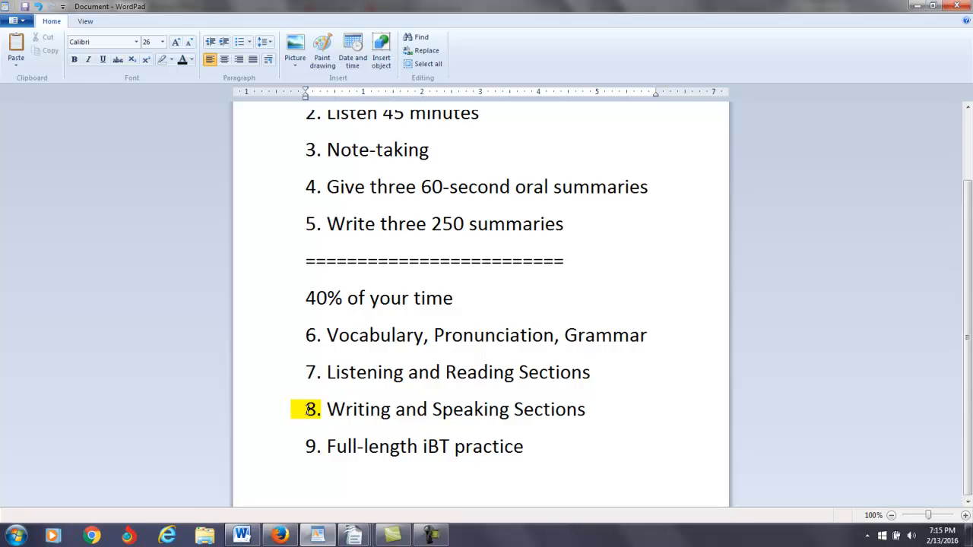
pyautogui.click(305, 409)
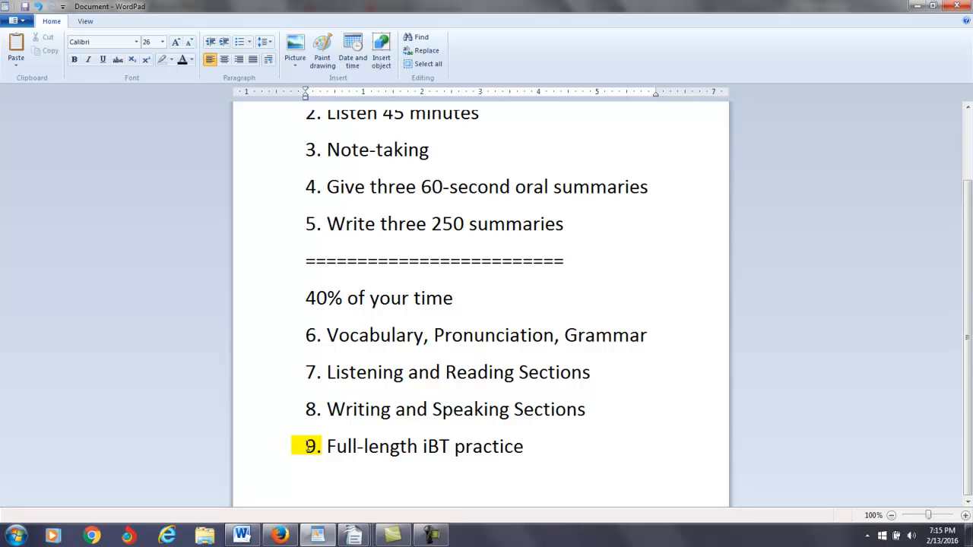
# Step: Add 'test' to the ninth tip so it reads 'Full-length iBT practice test'
pyautogui.click(307, 447)
pyautogui.write(' test')
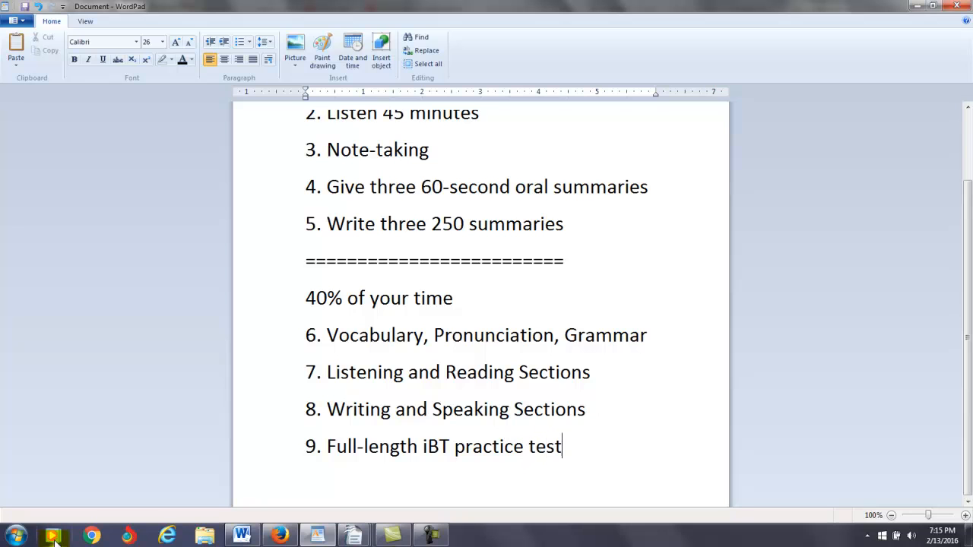
pyautogui.moveTo(53, 536)
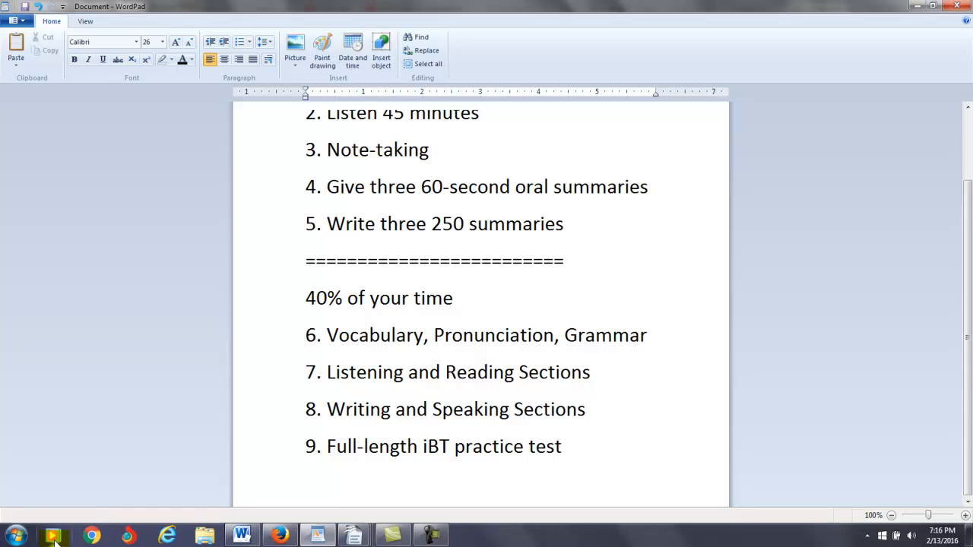
pyautogui.click(561, 447)
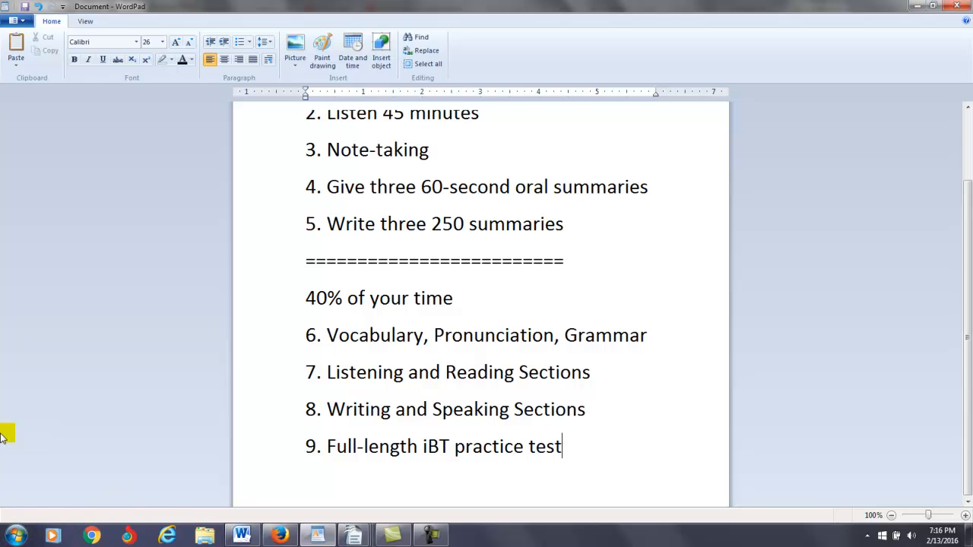
# Step: Switch to the Firefox blog post showing Michael's comment recommending movies for listening practice
pyautogui.click(280, 536)
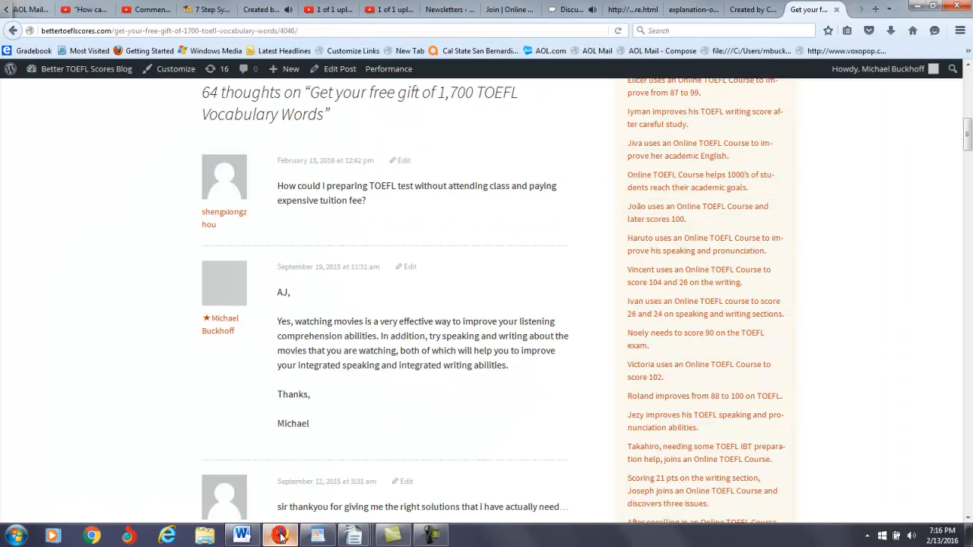
pyautogui.doubleClick(355, 186)
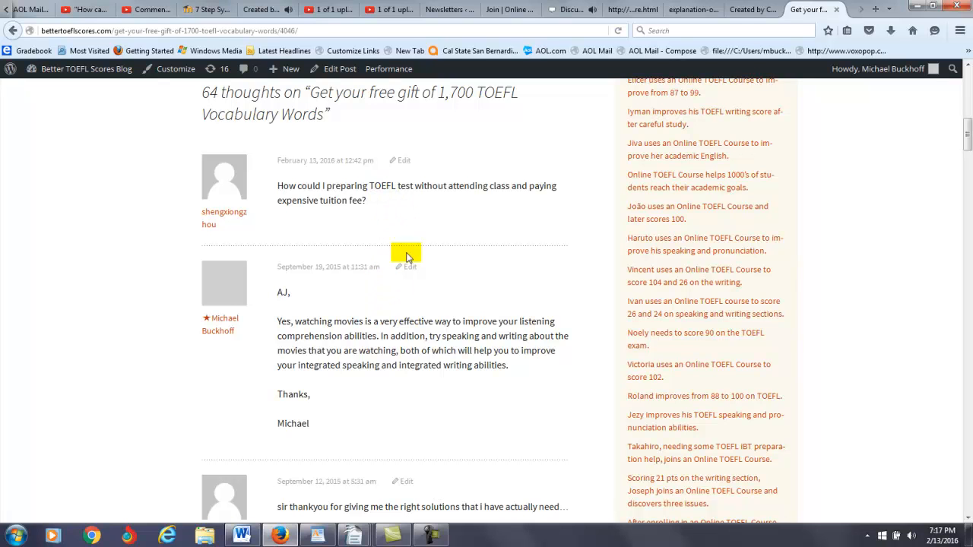
pyautogui.moveTo(394, 390)
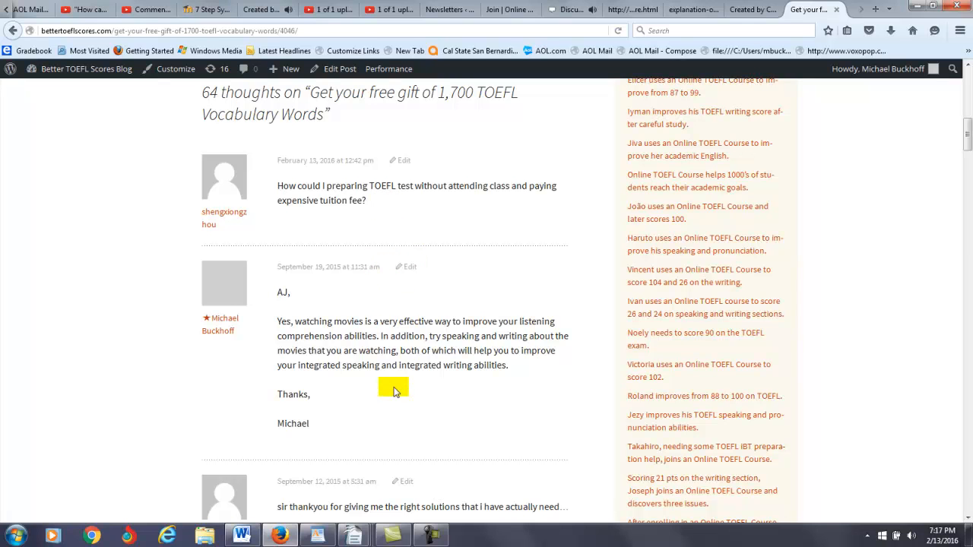